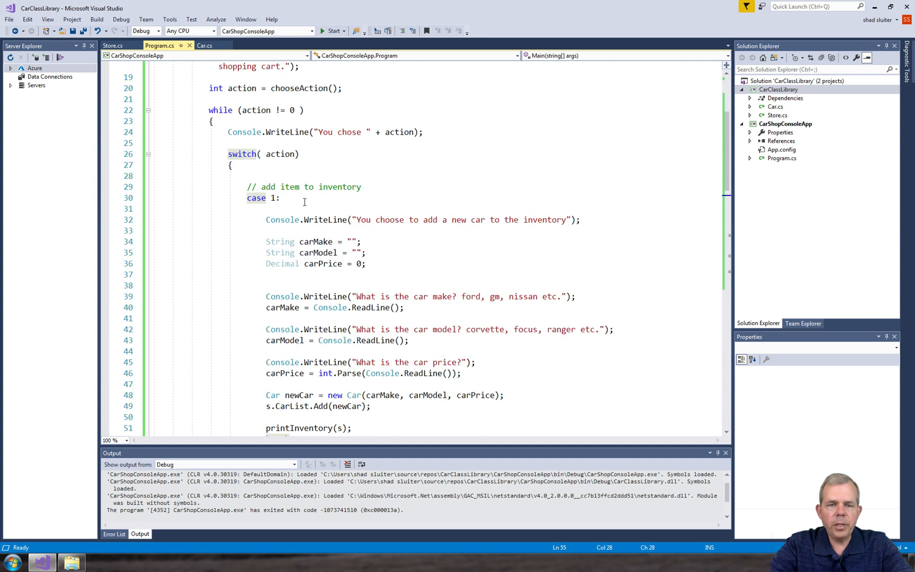
Write 'case 3:' with a '// checkout' comment and 'break;', followed by a 'default' label, after case 2.
scroll("down", 3)
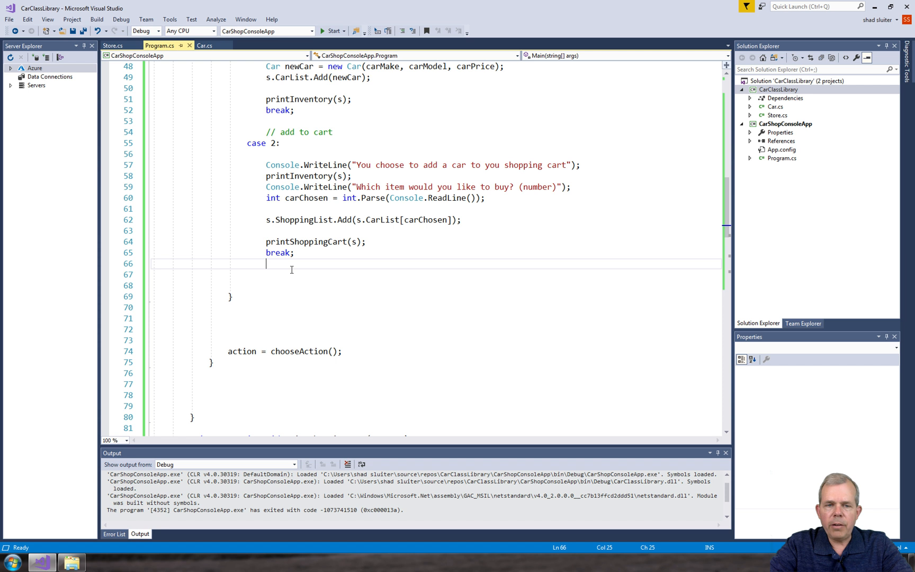
key("Enter")
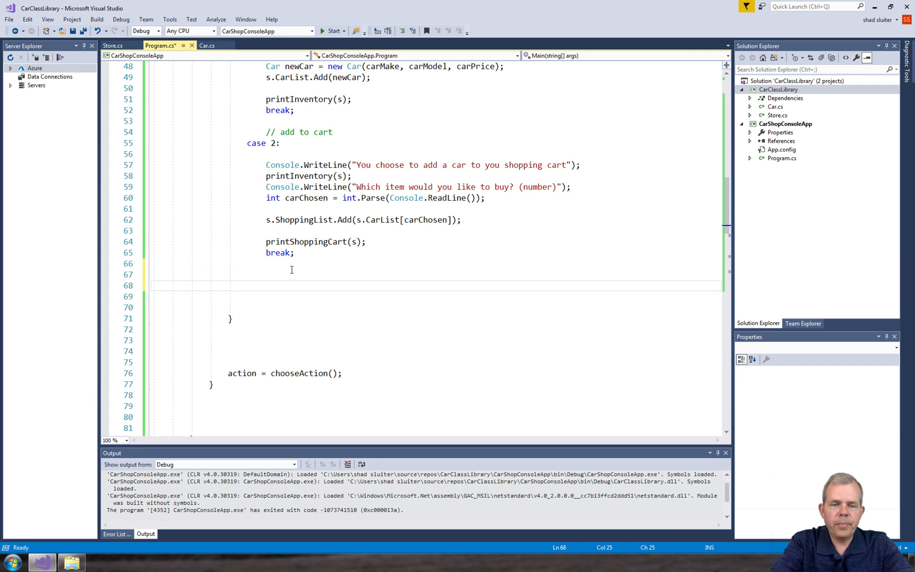
type("case 3:")
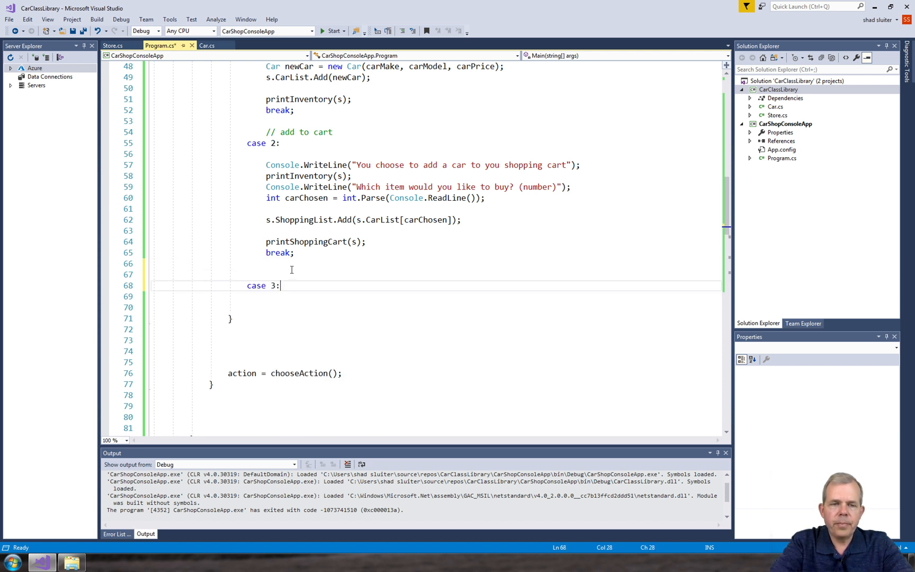
type("// checkout")
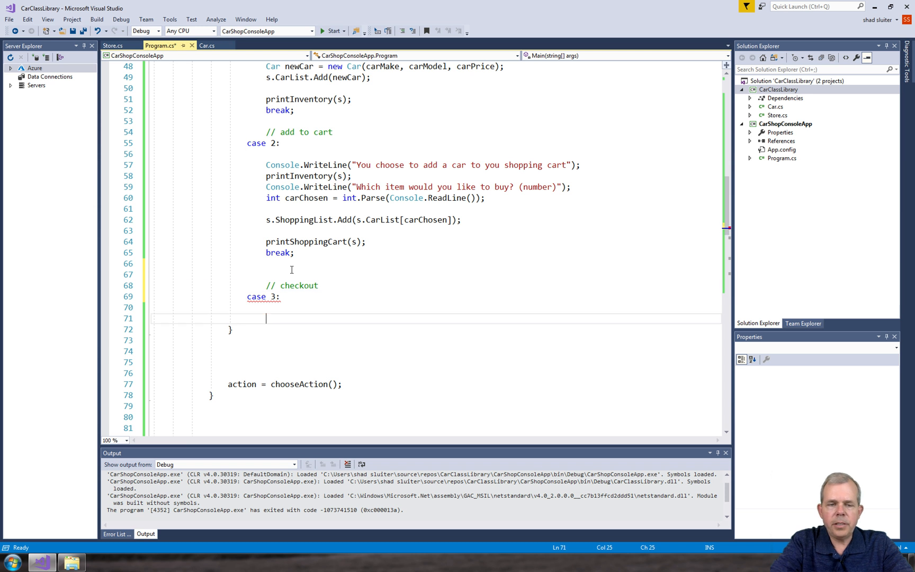
type("break;")
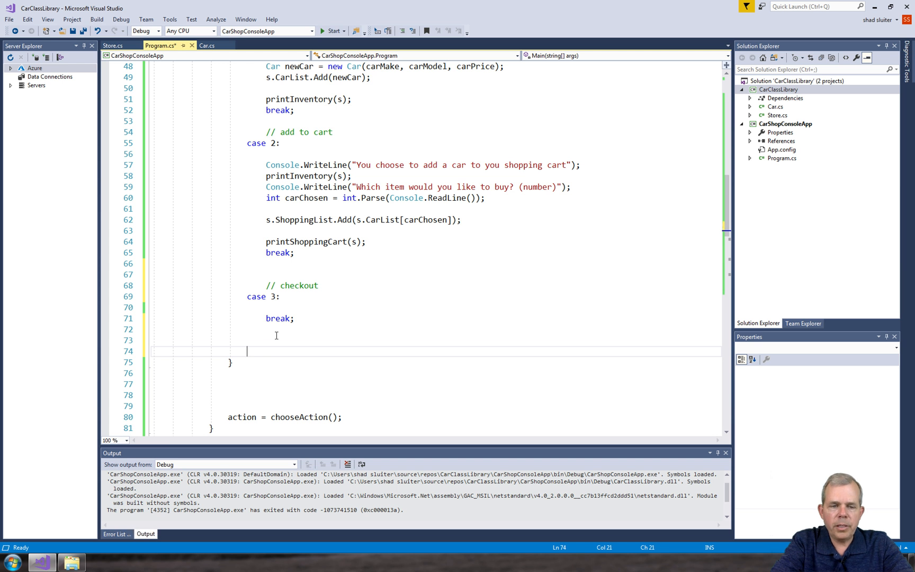
type("default;")
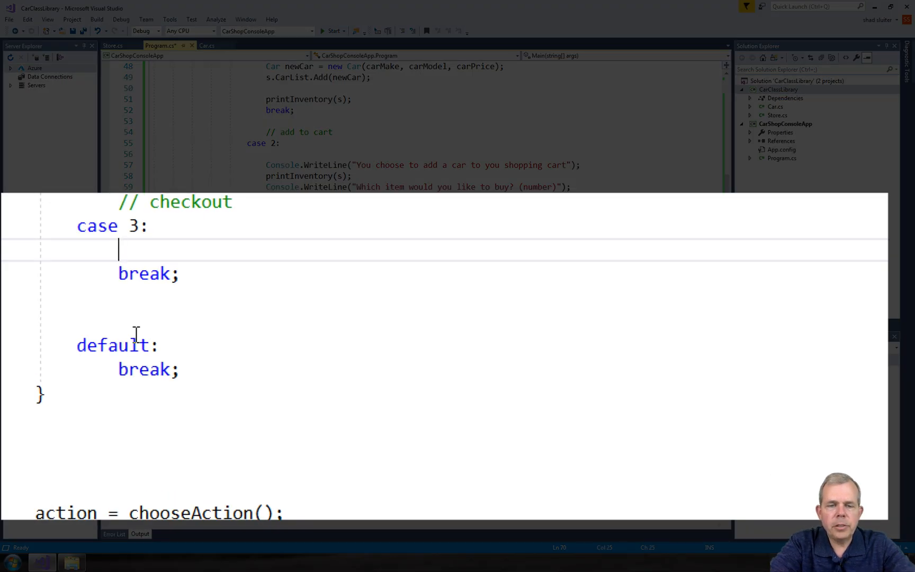
In case 3, call printShoppingCart(s) and write "The total cost of your items is : " + s.Checkout() to the console.
type("printShoppingCart")
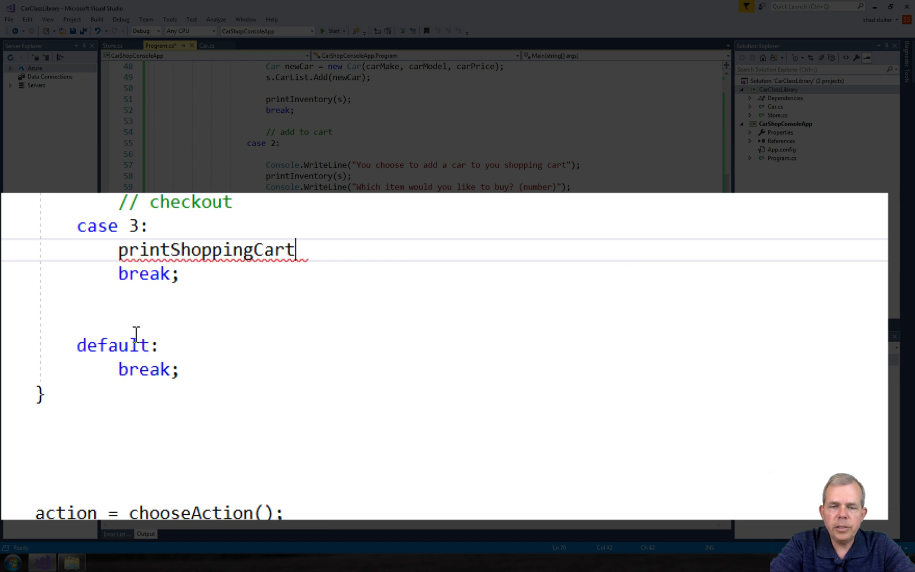
type("(s);")
type("Console.WriteLine();")
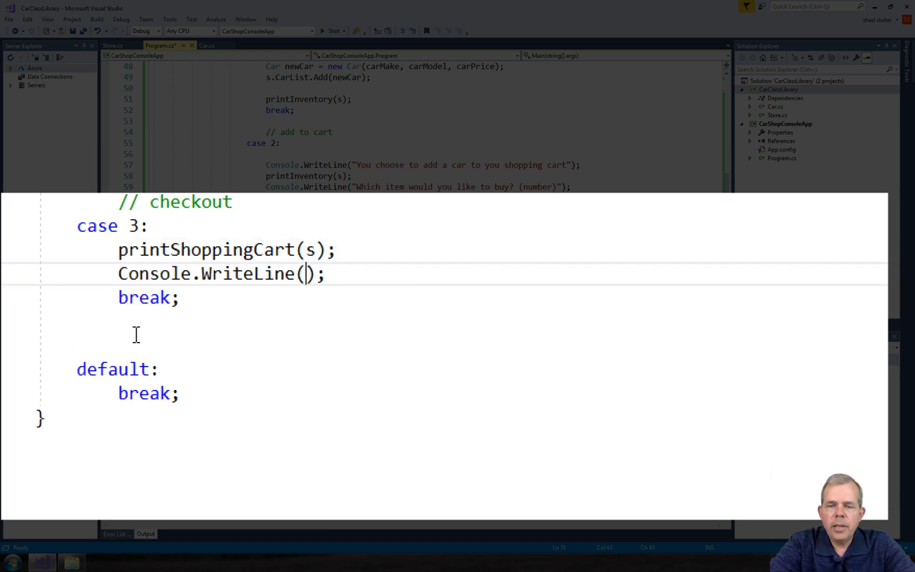
type("\"The total cost o")
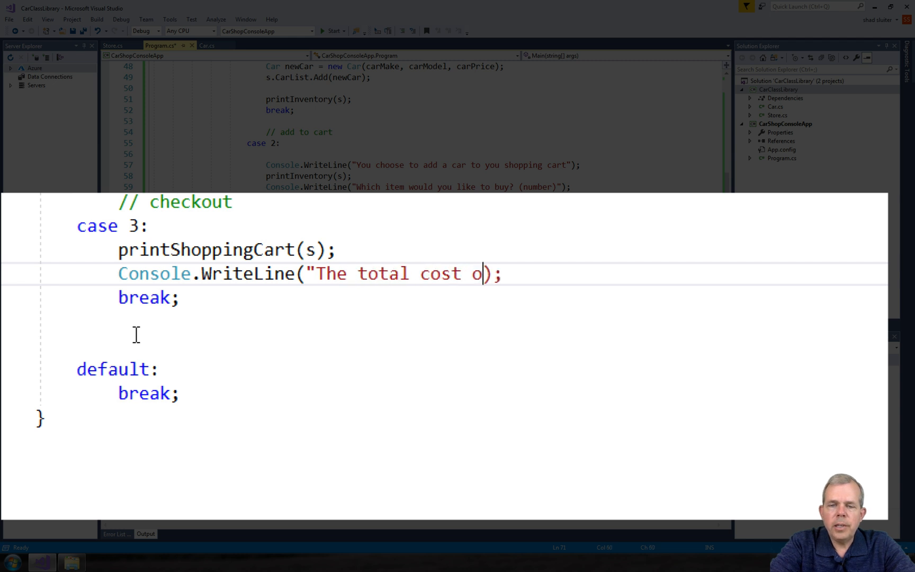
type("f your items")
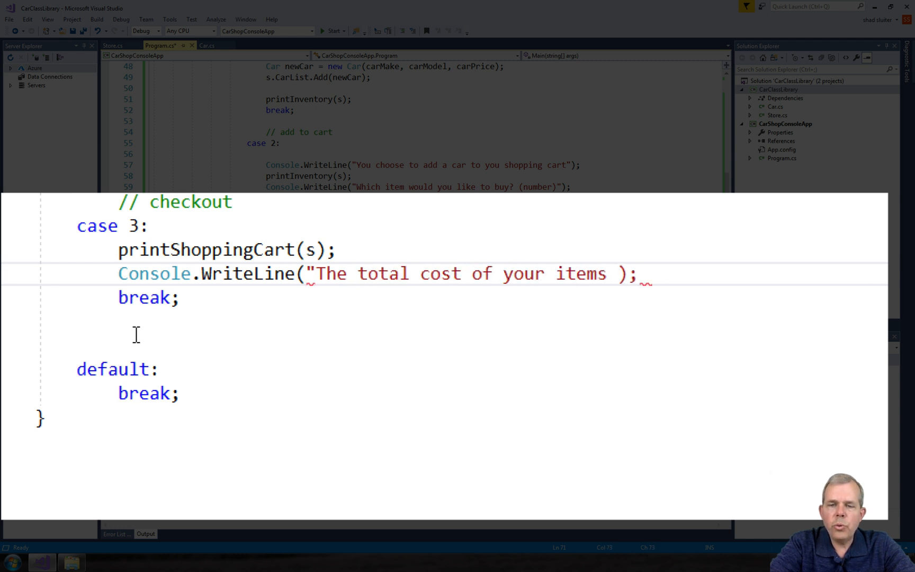
type("is : \" +")
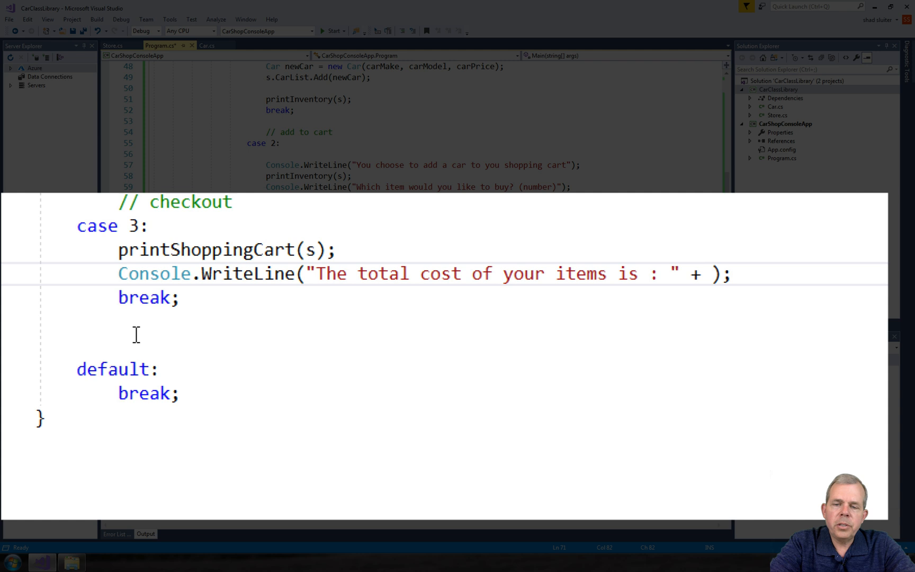
type("s.Checkout()")
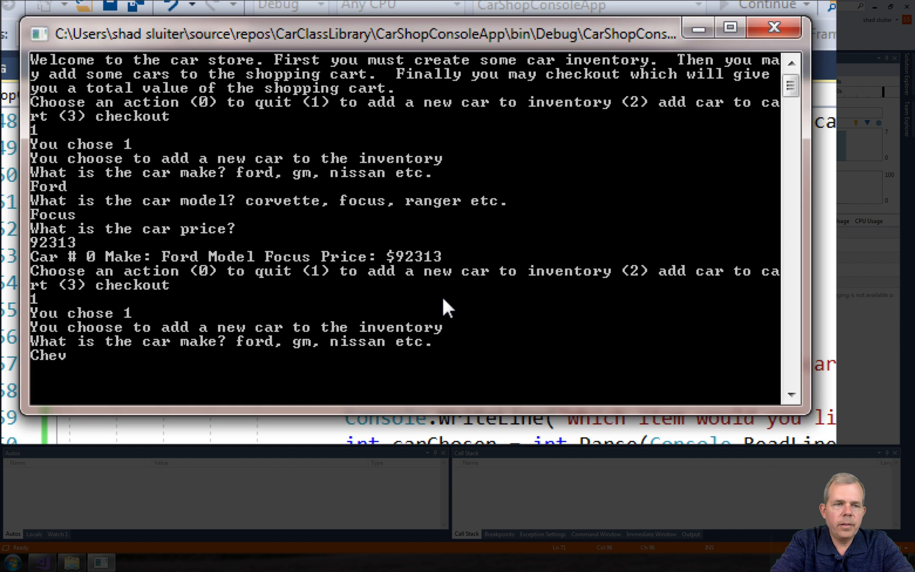
Enter the Corvette's price 123455, then add a Chrysler priced 14000 to the inventory.
type("123455")
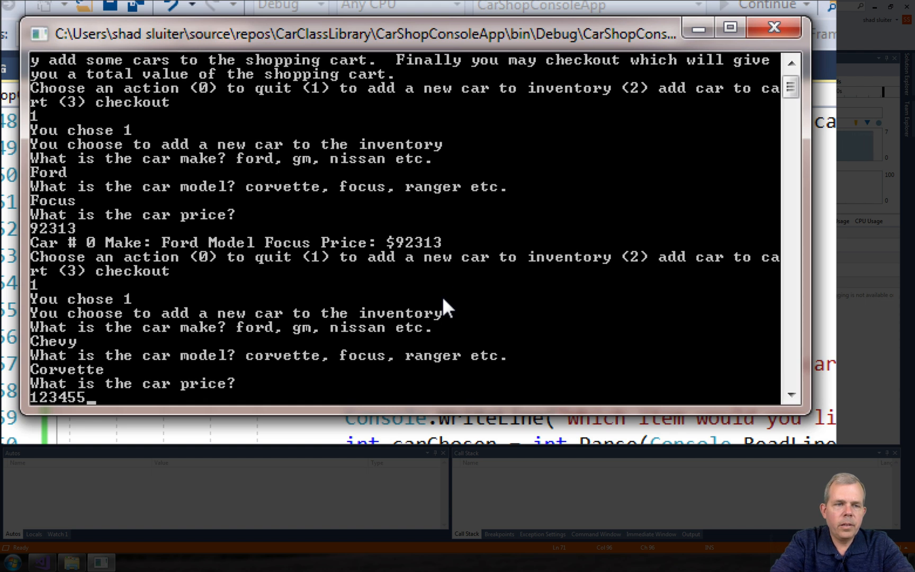
key("enter")
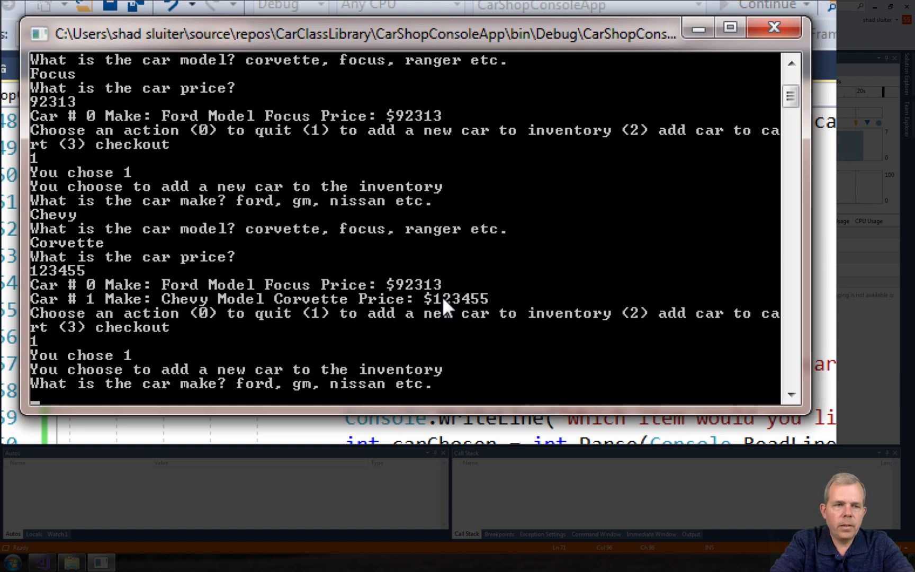
type("Chrysler")
type("New Yorker")
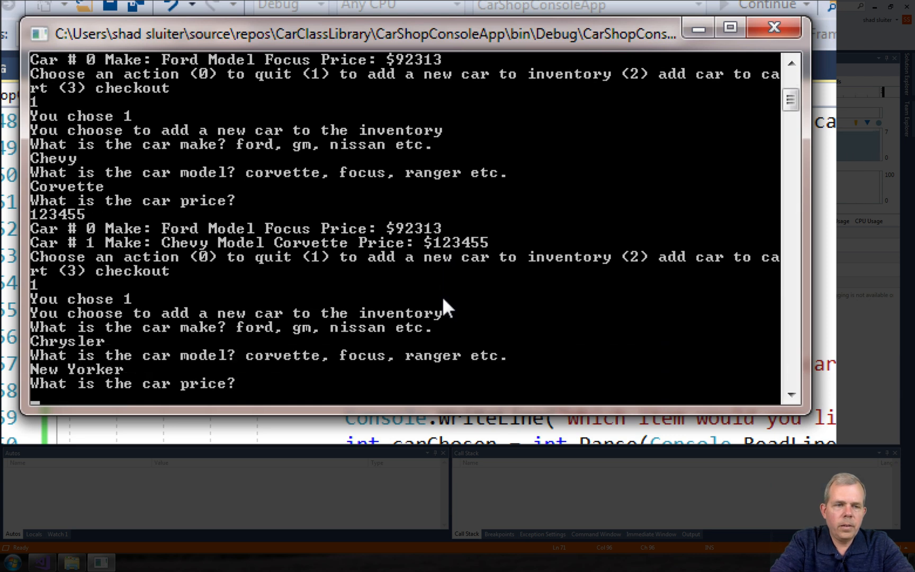
type("14000")
type("2")
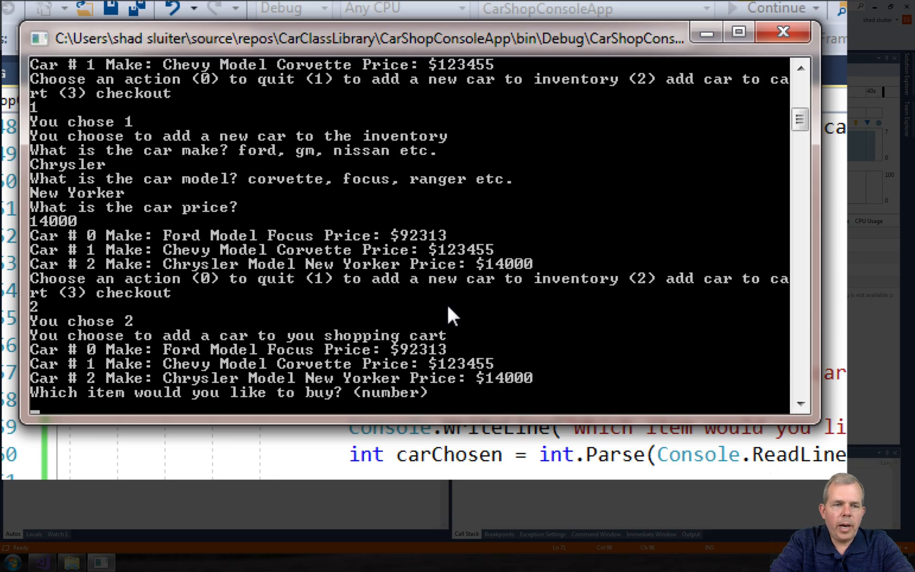
Add inventory item 1, the Corvette, to the cart repeatedly via action 2, then request checkout with 3.
type("1")
type("2")
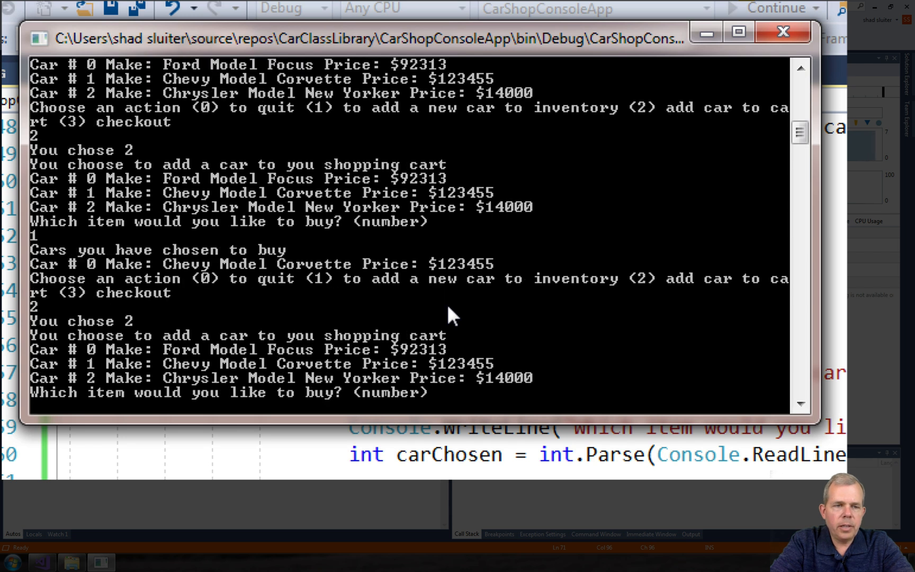
type("1")
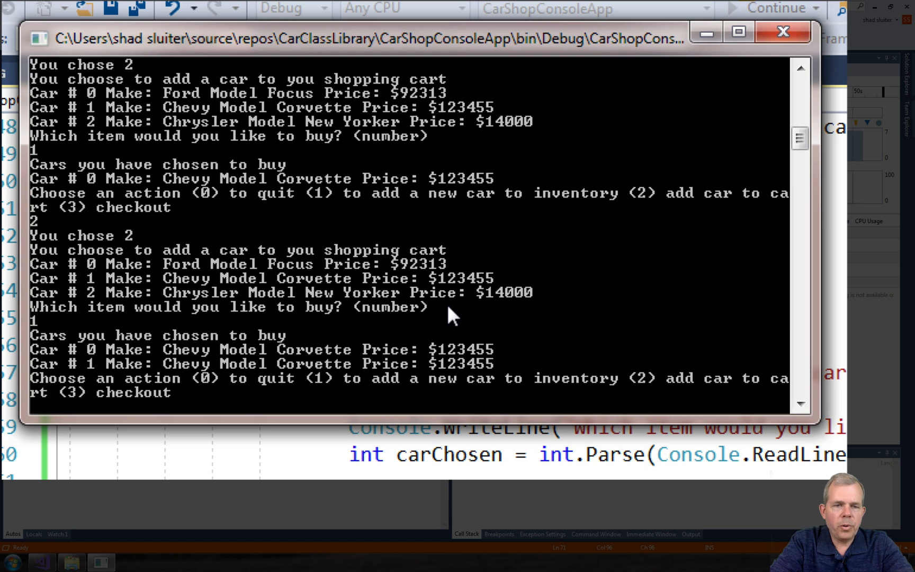
type("2")
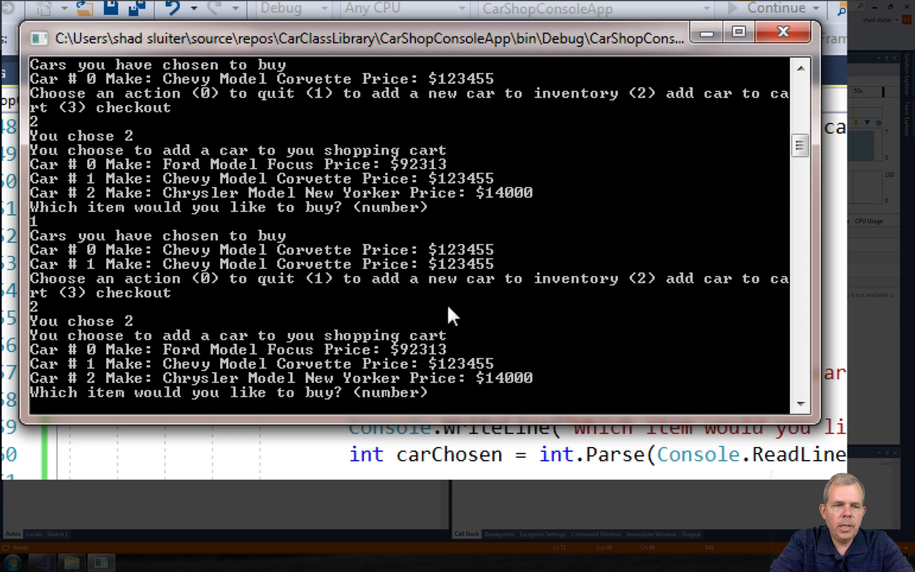
type("1")
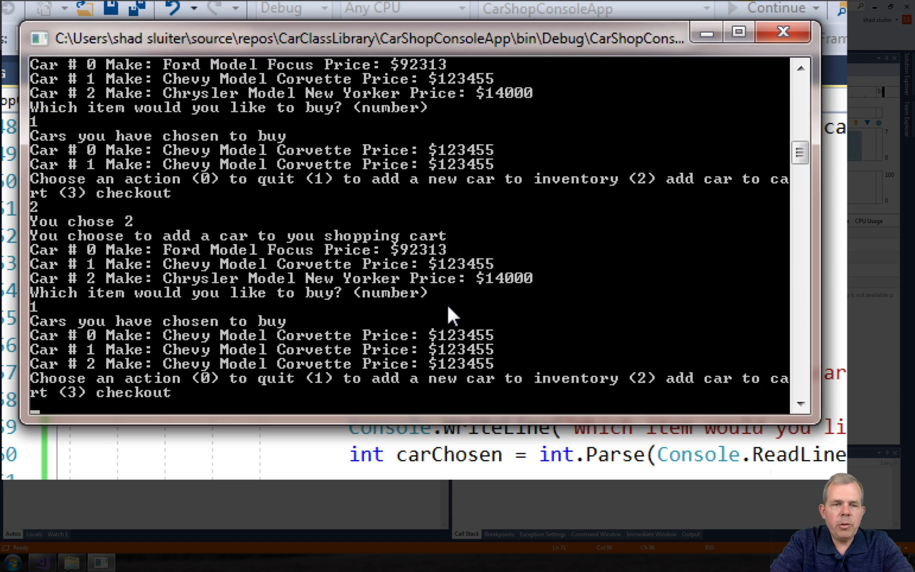
type("3")
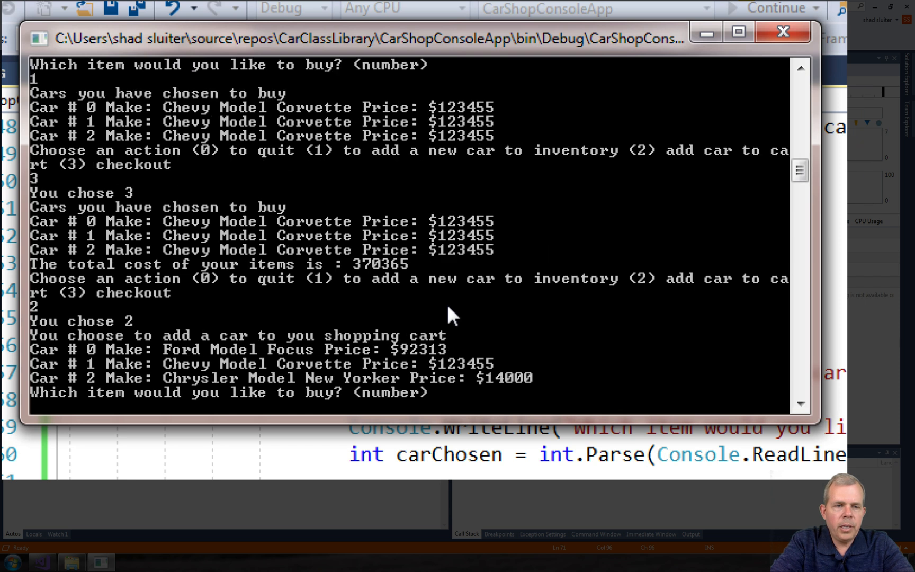
Add item 2, the Chrysler New Yorker, to the cart and request checkout with 3.
type("2")
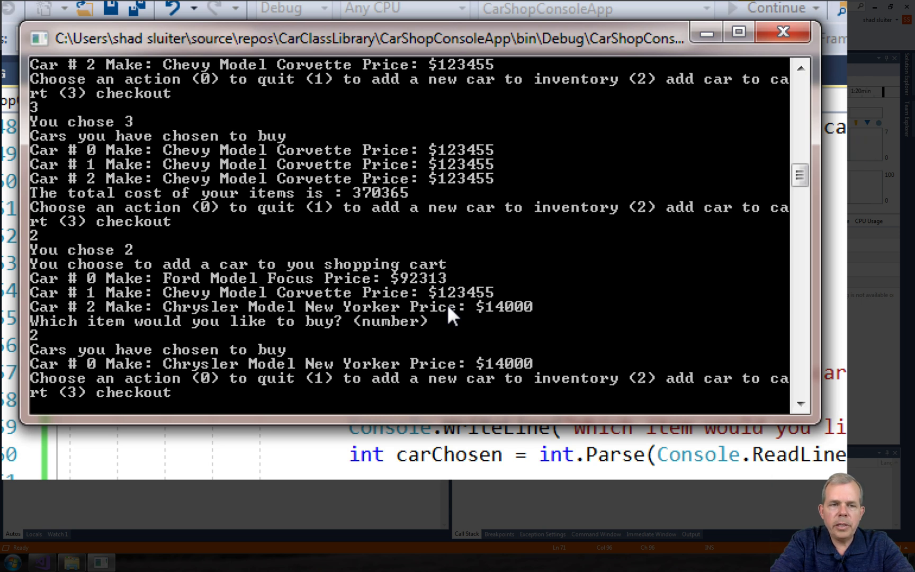
type("3")
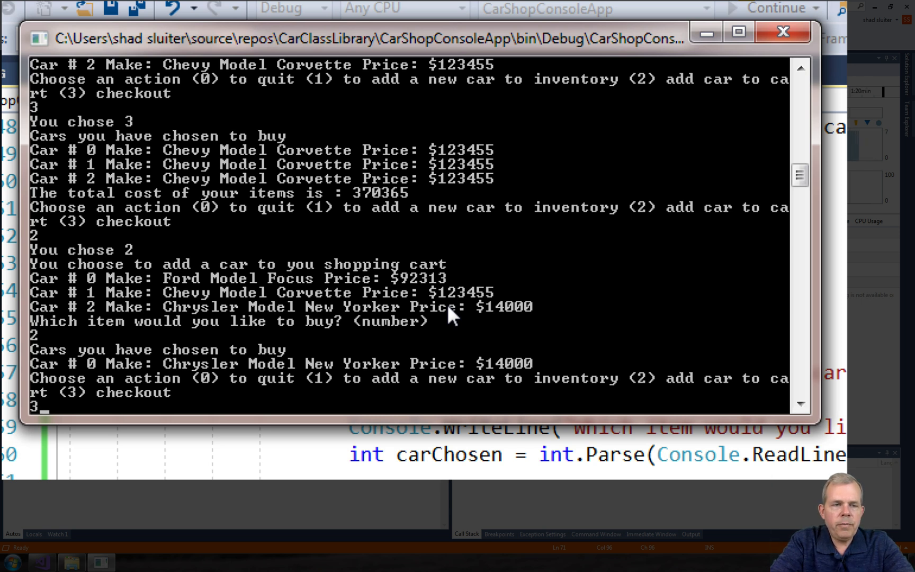